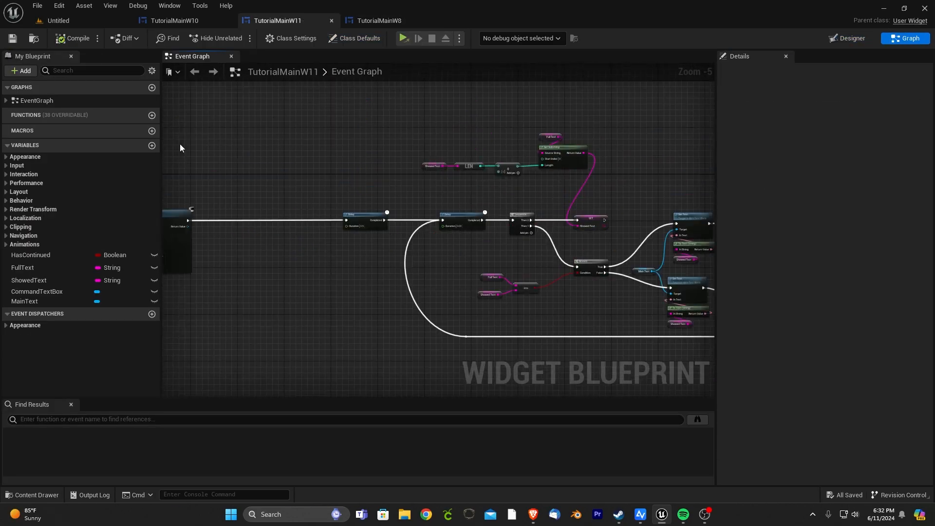
- Switch to the next tutorial widget tab after wiring the typewriter string nodes
left_click(170, 21)
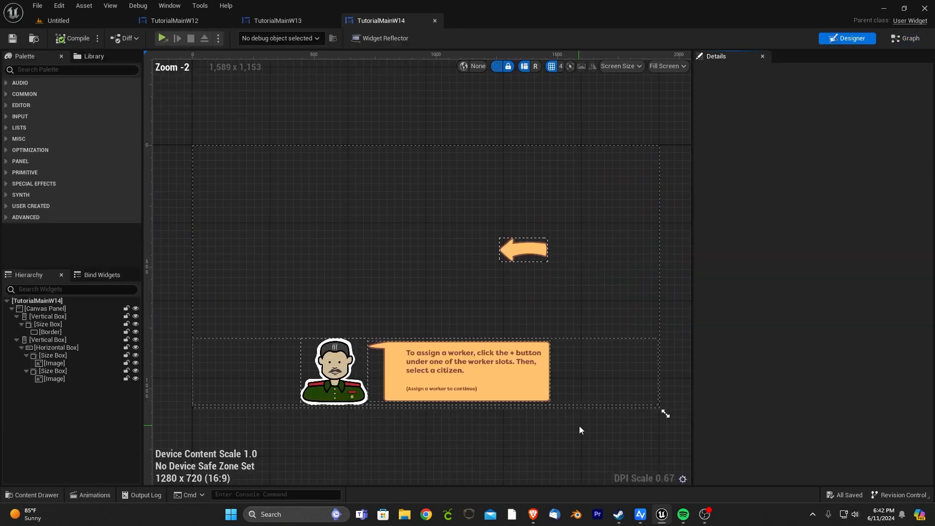
- Bring up a later worker-assignment tutorial widget and switch to its Event Graph
left_click(389, 21)
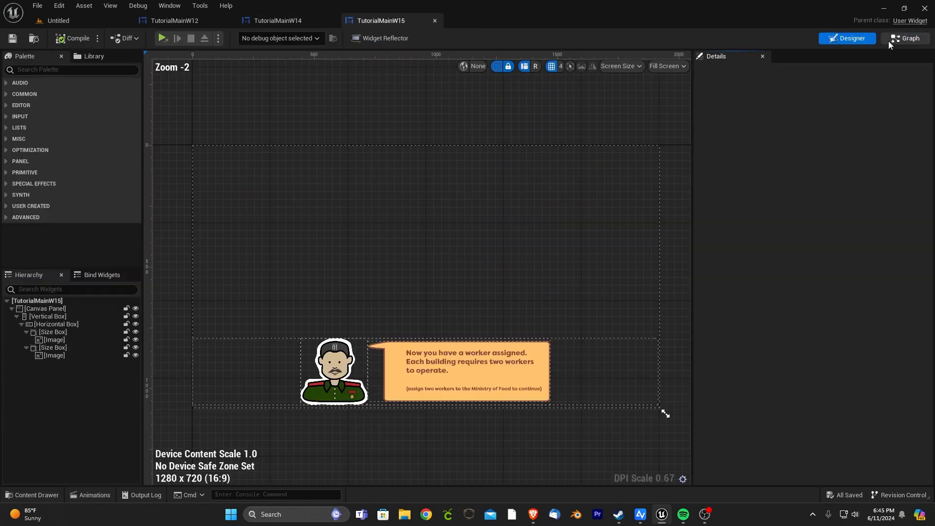
left_click(906, 39)
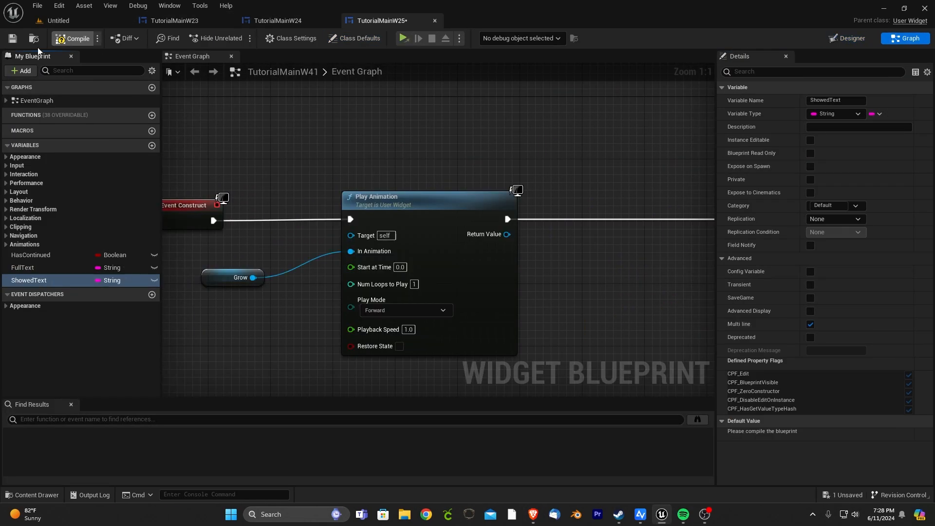
- Compile the tutorial widget with its Grow animation and typewriter logic, then move to the crop list widget
left_click(22, 267)
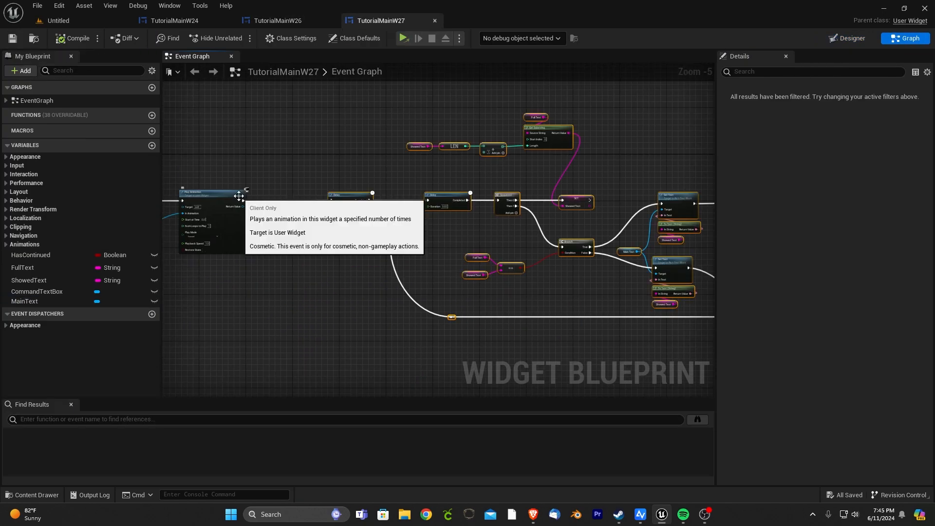
left_click(181, 21)
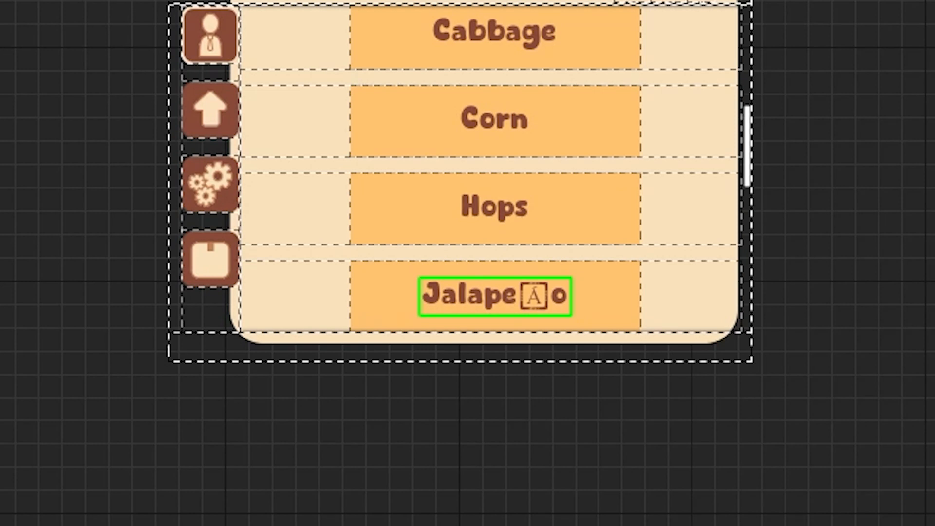
- Retype the crop label as 'Jalapeno' so the new font shows no missing-glyph box
type("Jalapeno")
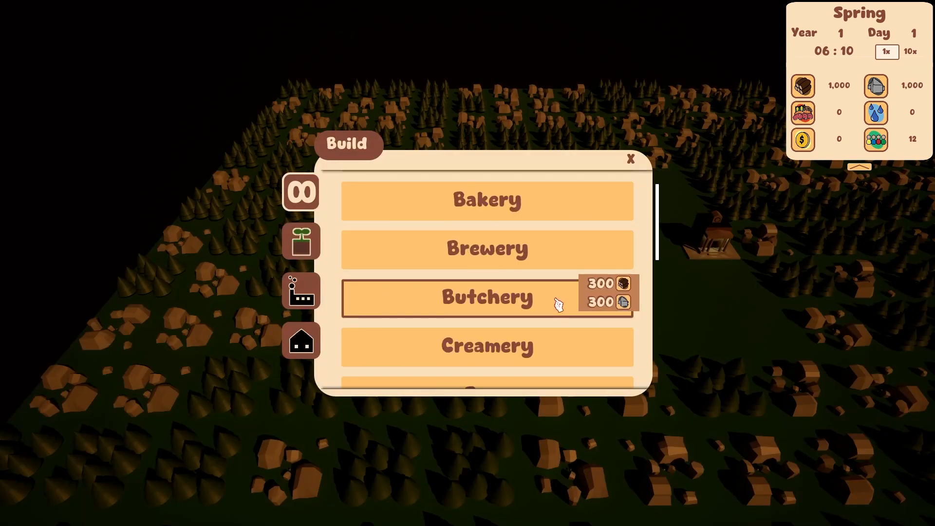
- Place a Butchery on cleared ground, assign an unemployed citizen, and view the Ministry Of Food worker portraits
left_click(487, 297)
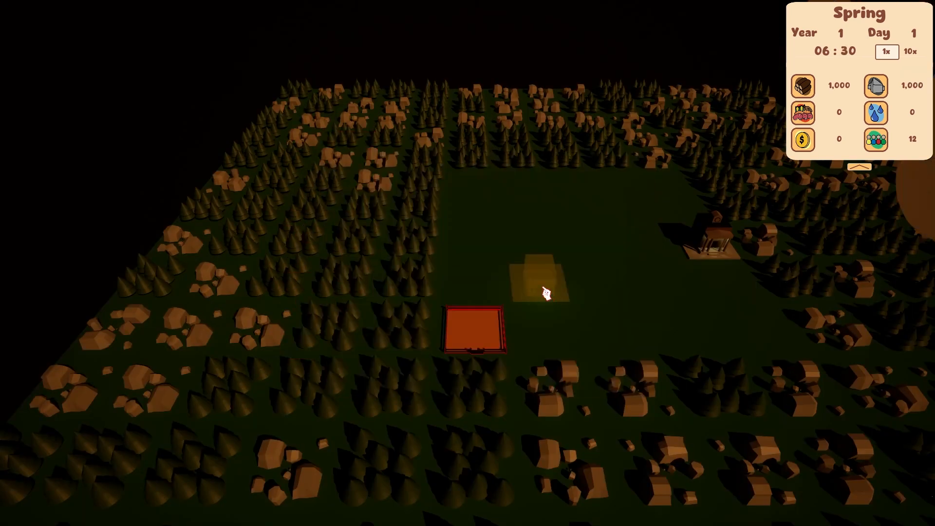
left_click(475, 329)
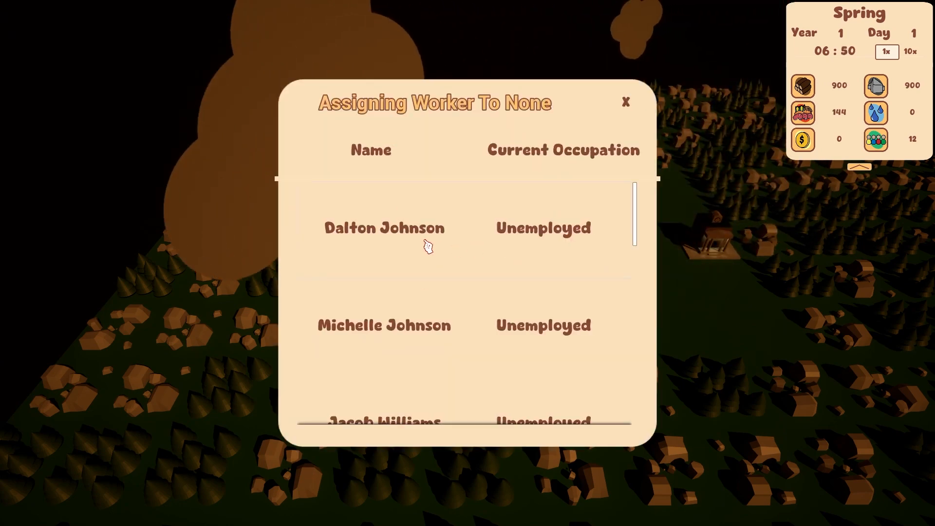
left_click(623, 100)
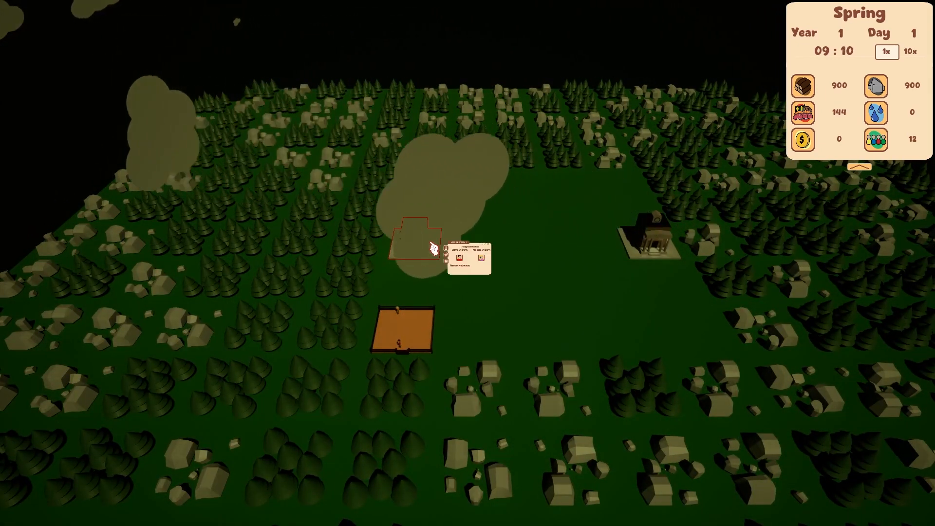
left_click(454, 261)
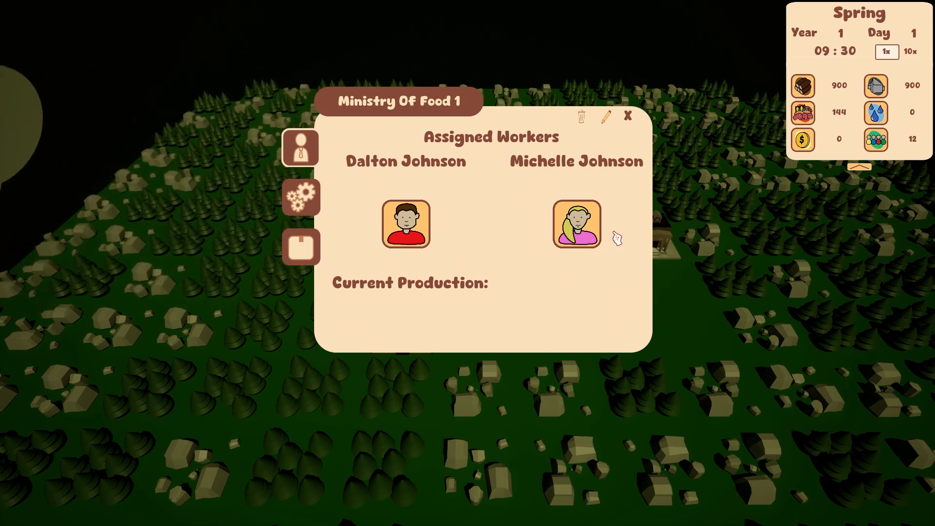